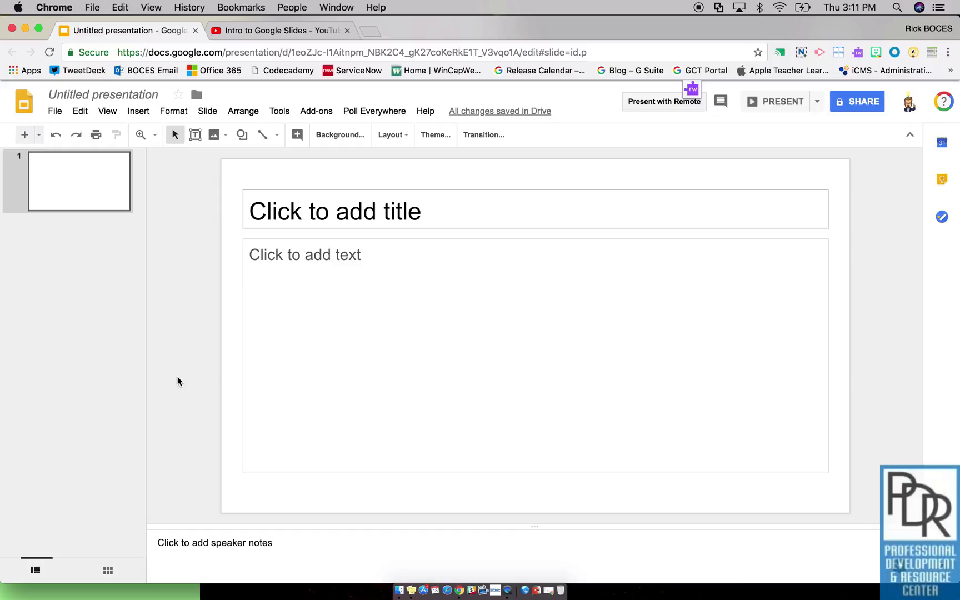
pyautogui.moveTo(152, 126)
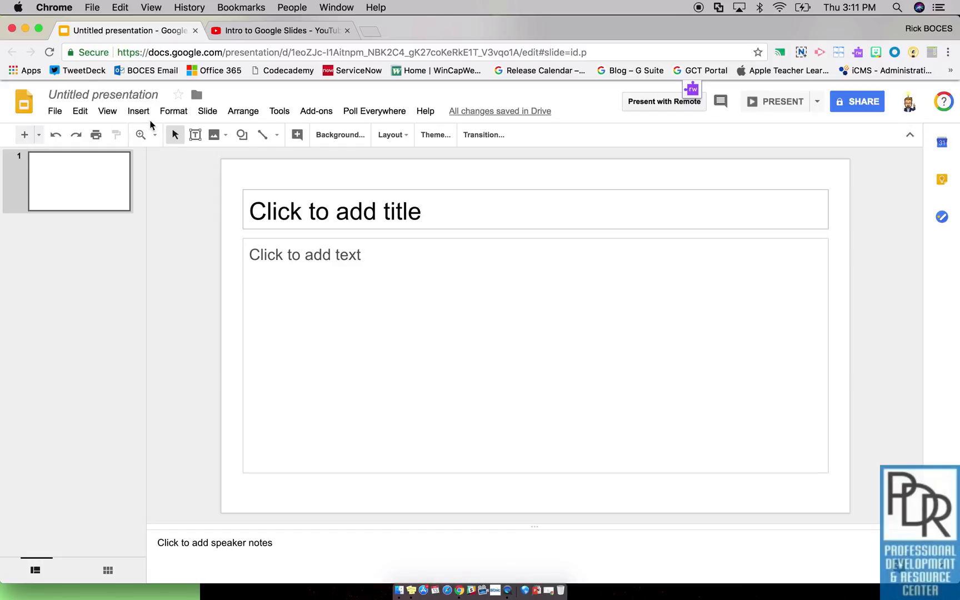
# Insert a video and search YouTube for 'sailing', then go to the video page
pyautogui.click(138, 110)
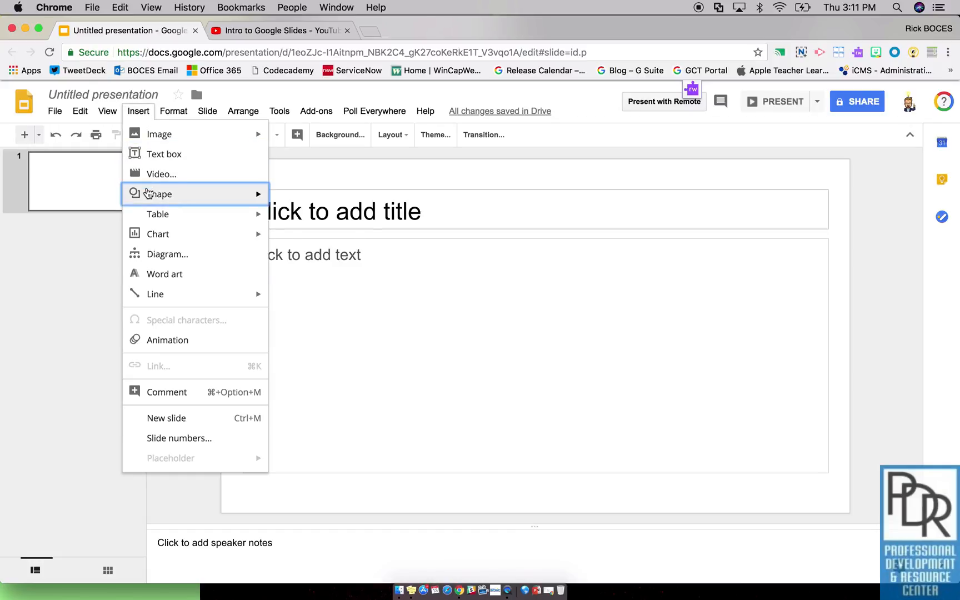
pyautogui.click(161, 174)
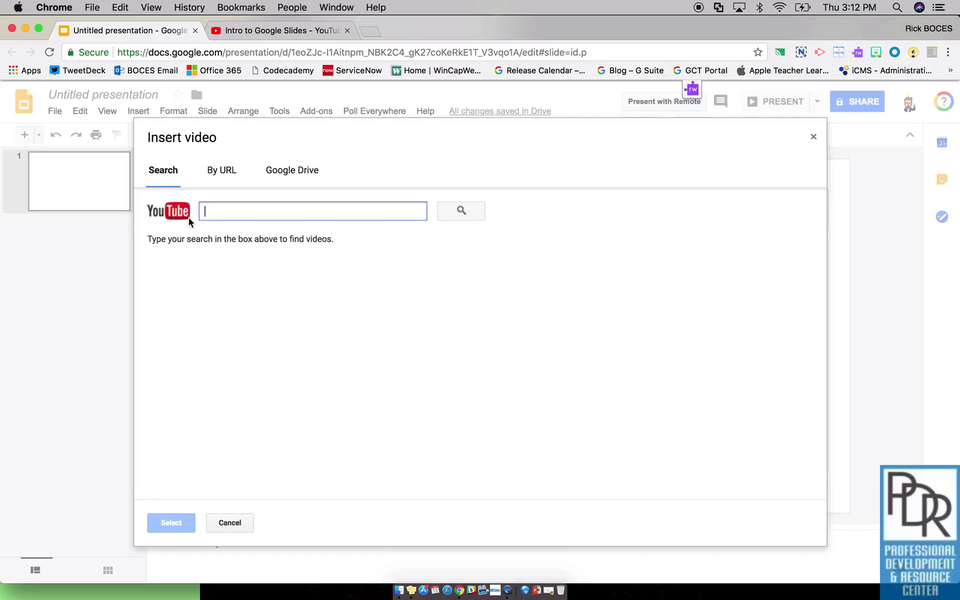
pyautogui.write('sailing')
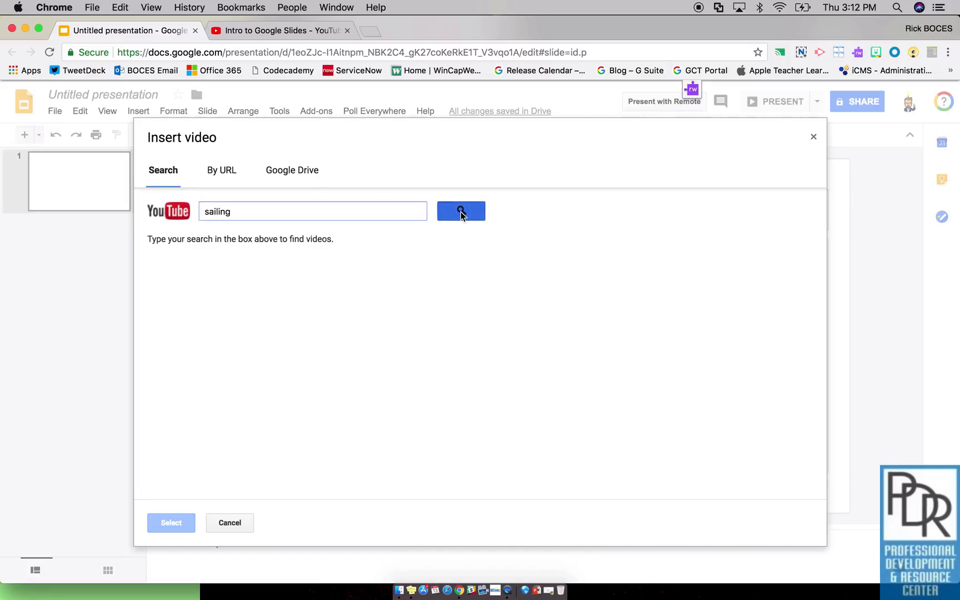
pyautogui.click(460, 210)
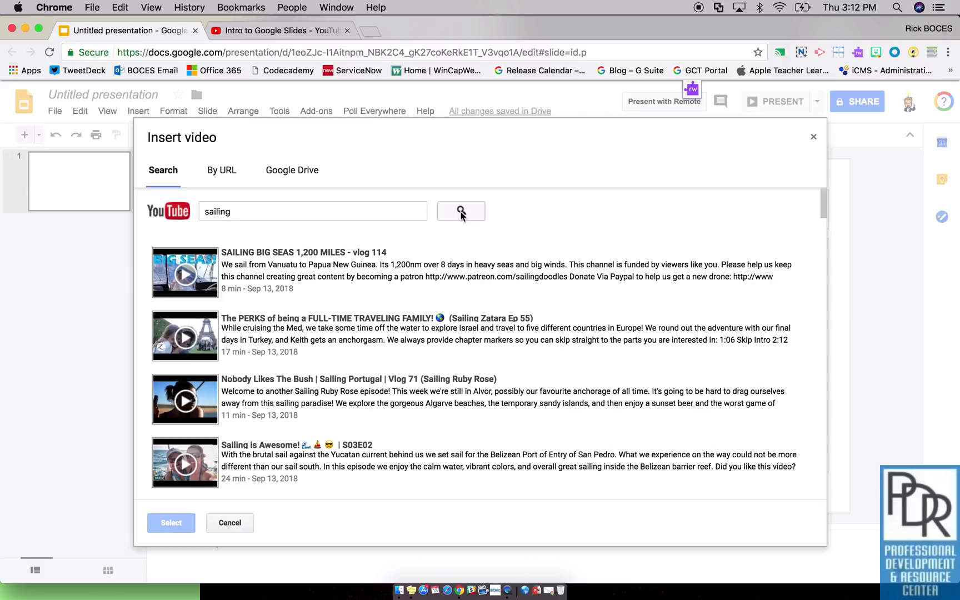
pyautogui.moveTo(364, 270)
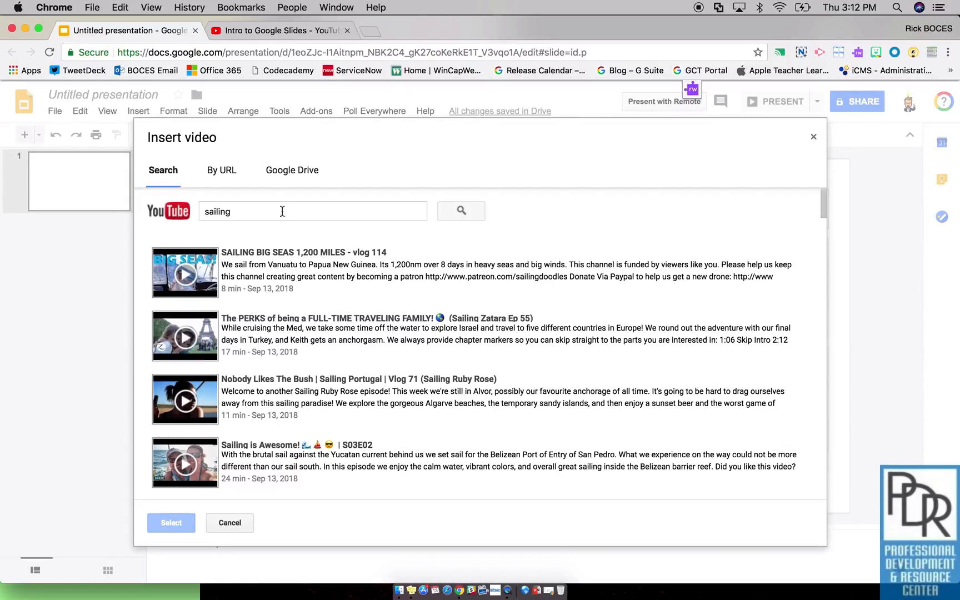
pyautogui.click(221, 170)
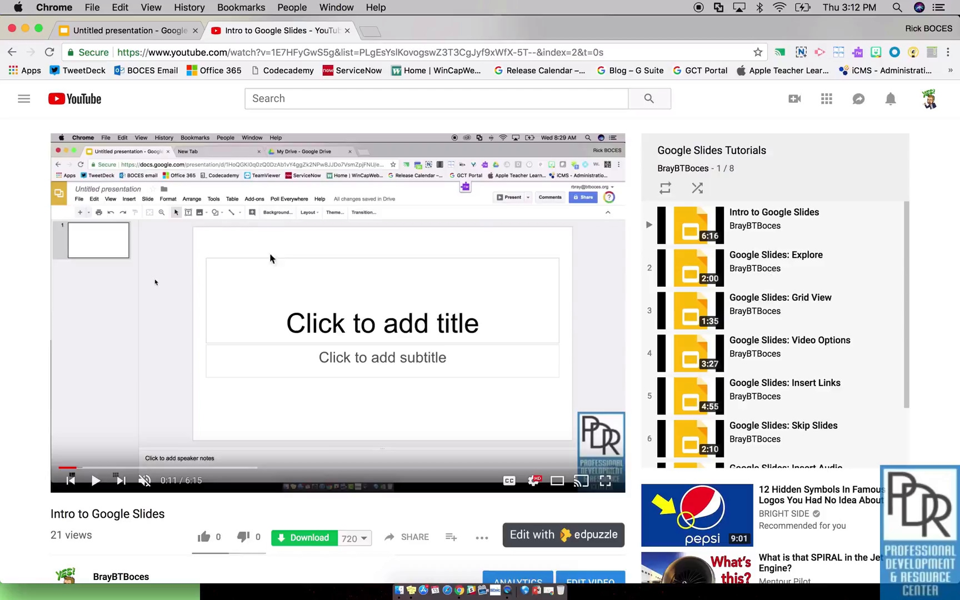
pyautogui.moveTo(221, 234)
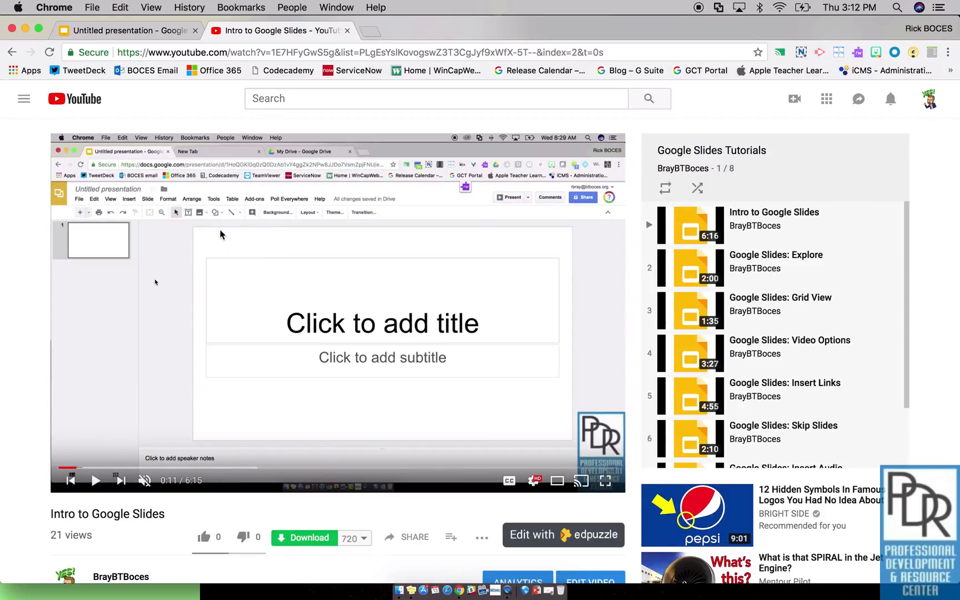
# Copy the youtu.be share link for the Intro to Google Slides video
pyautogui.click(346, 52)
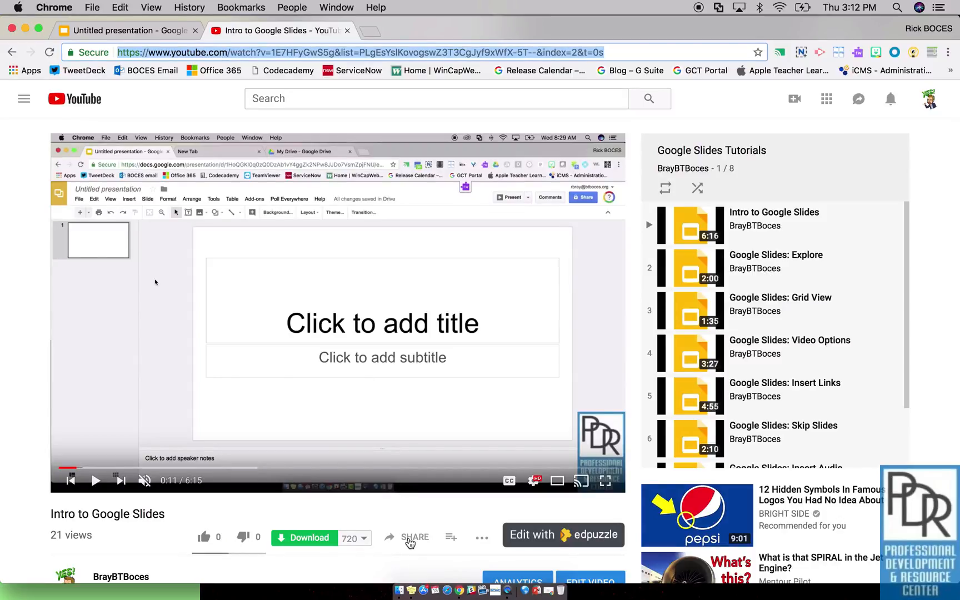
pyautogui.click(413, 537)
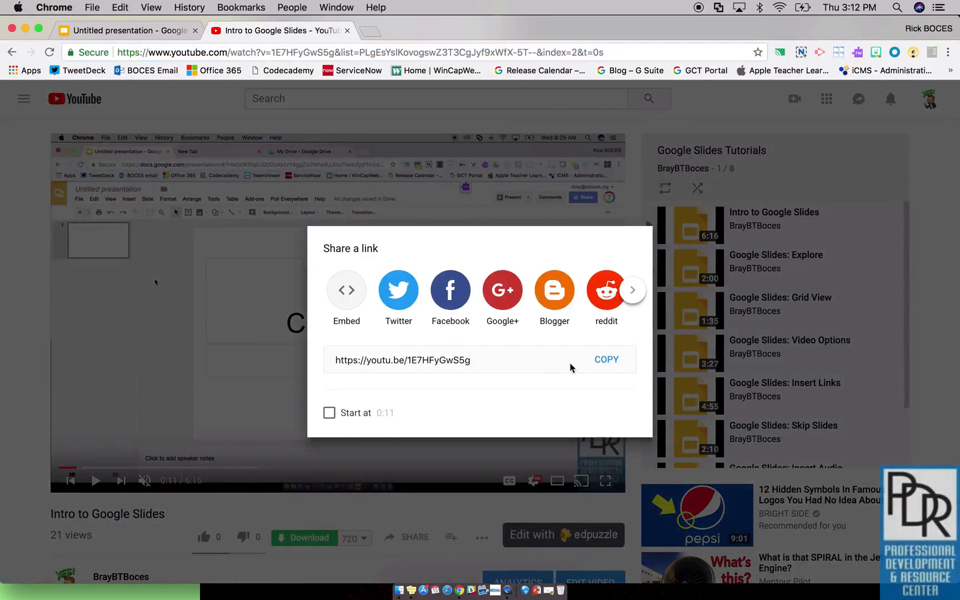
pyautogui.click(605, 359)
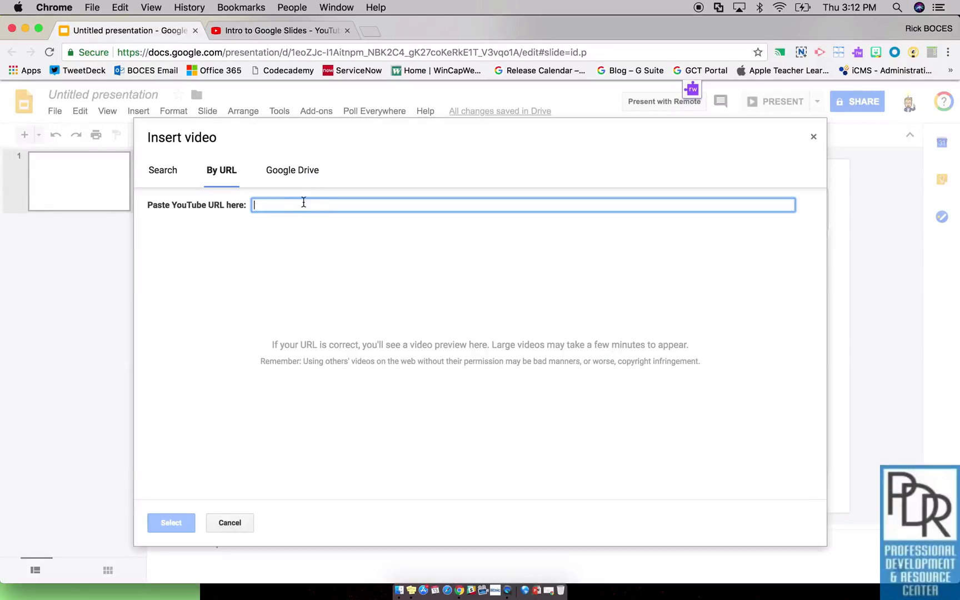
# Paste the YouTube link By URL, glance at Google Drive, and insert the previewed video
pyautogui.rightClick(304, 205)
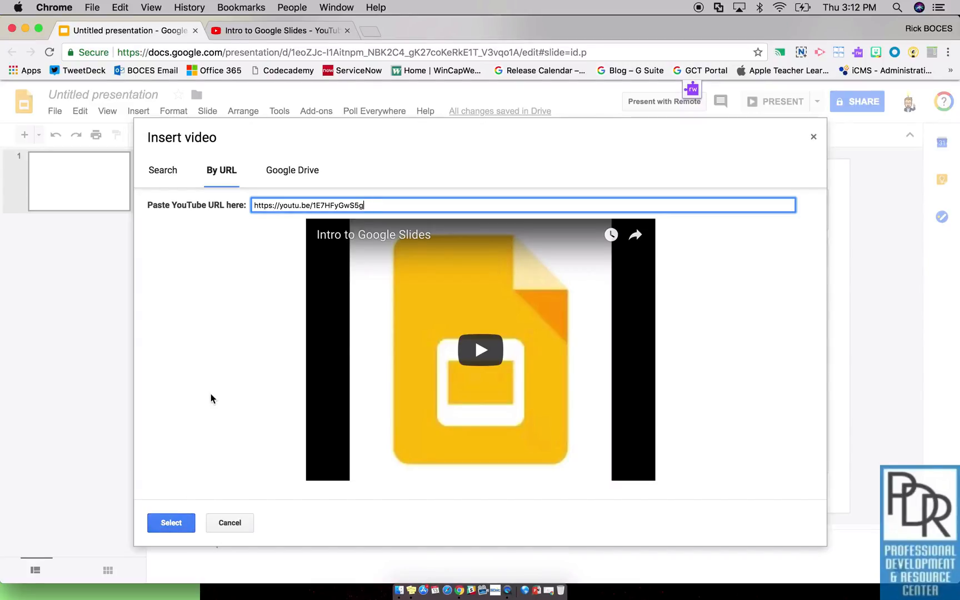
pyautogui.click(292, 170)
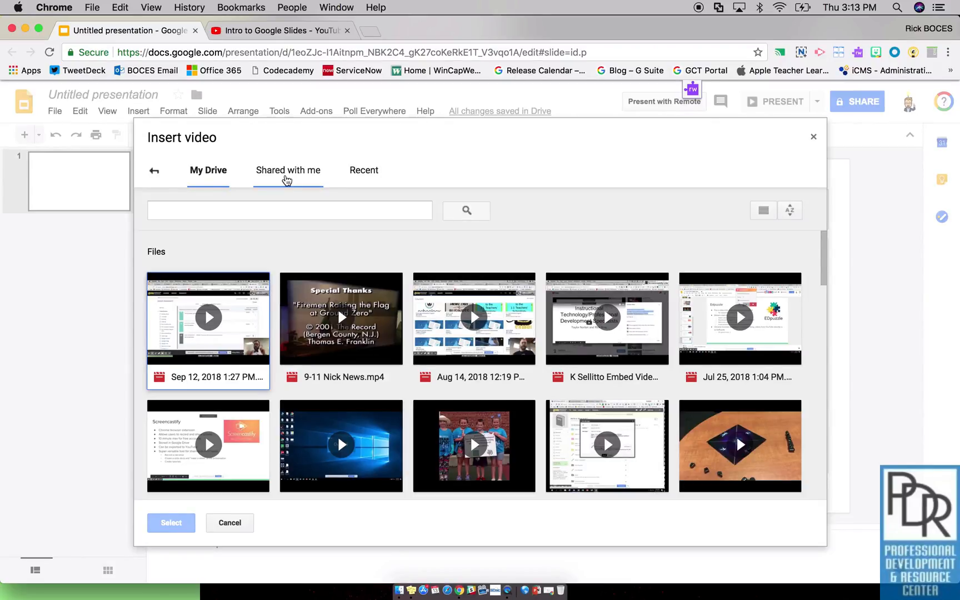
pyautogui.click(153, 170)
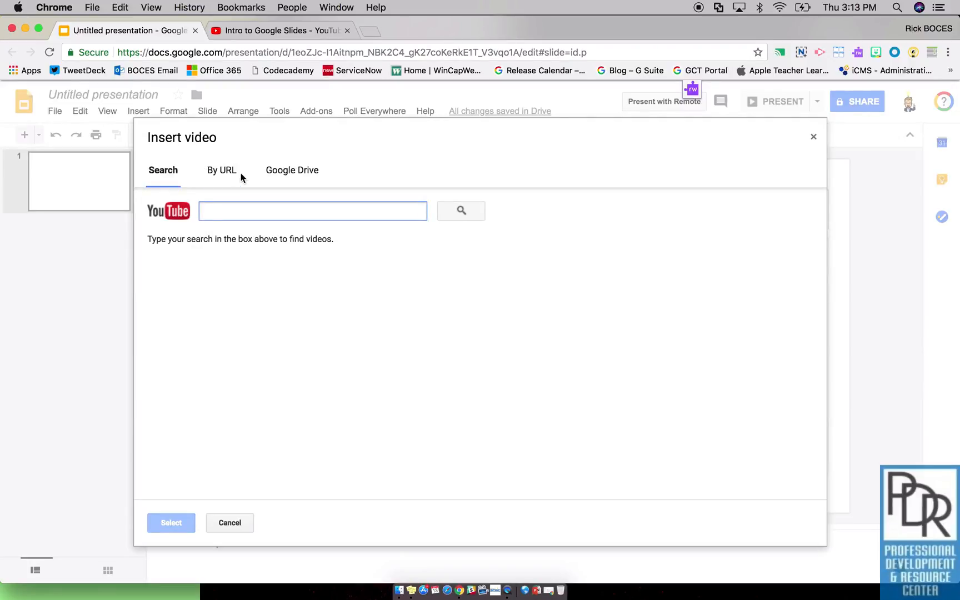
pyautogui.click(221, 170)
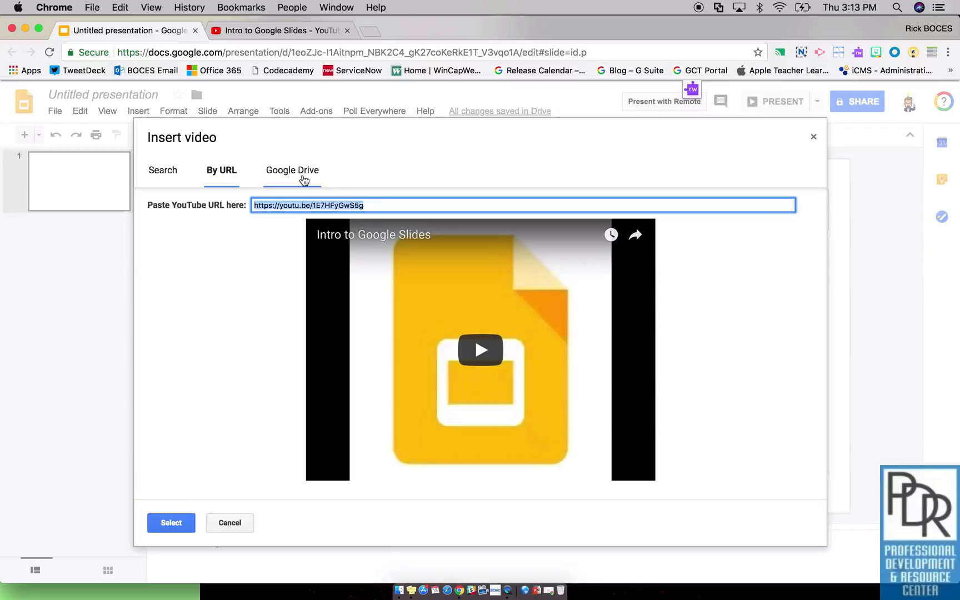
pyautogui.click(229, 522)
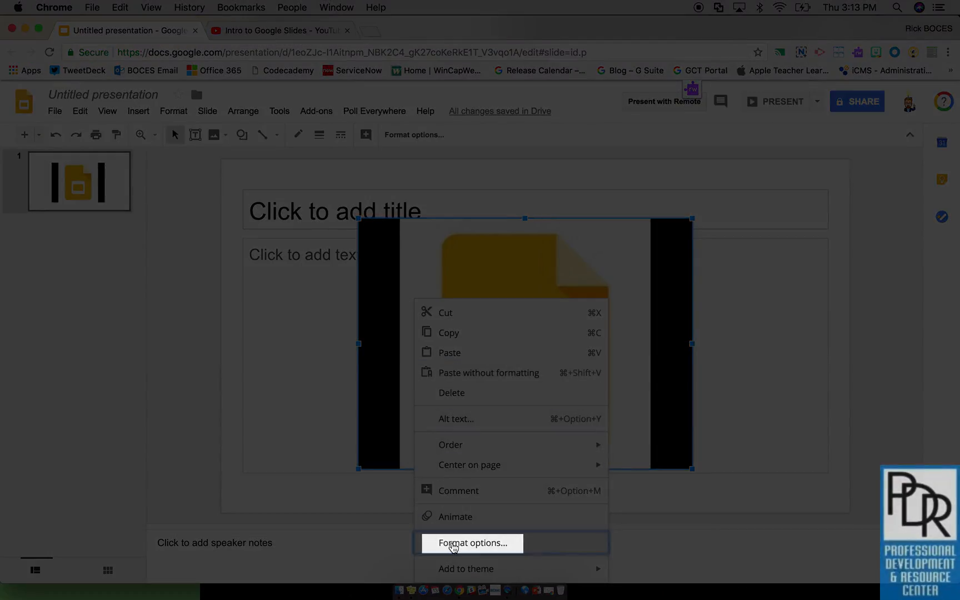
# Show the Format options sidebar for the selected video
pyautogui.click(470, 542)
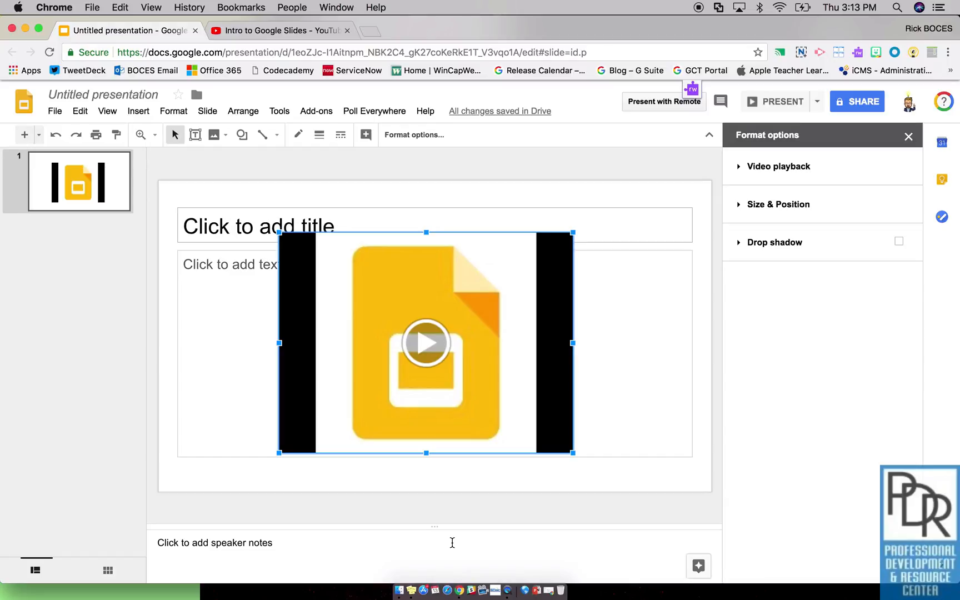
pyautogui.moveTo(778, 204)
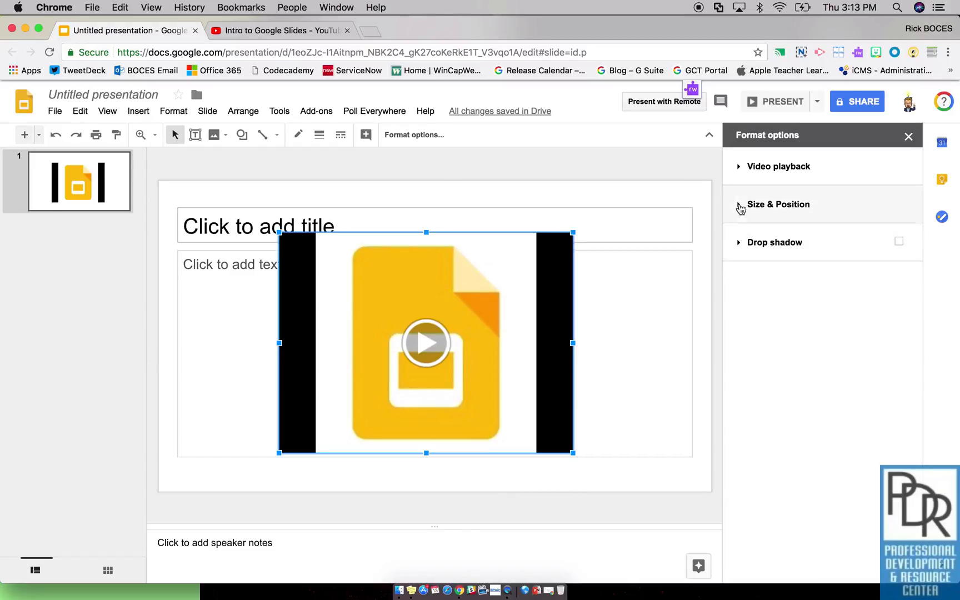
# Set Video playback to start at 00:01 and end at 02:05 via the current time
pyautogui.click(778, 166)
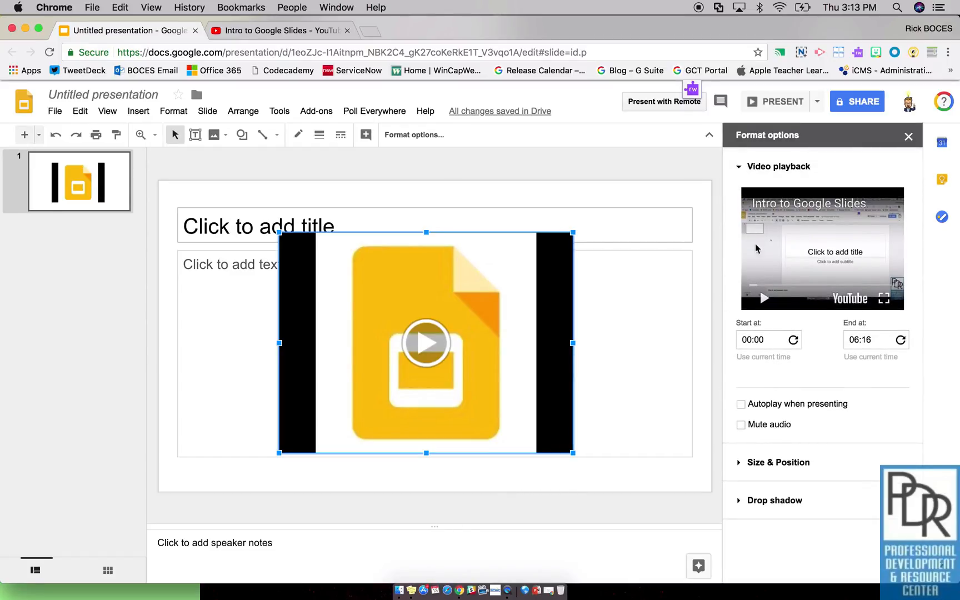
pyautogui.click(763, 299)
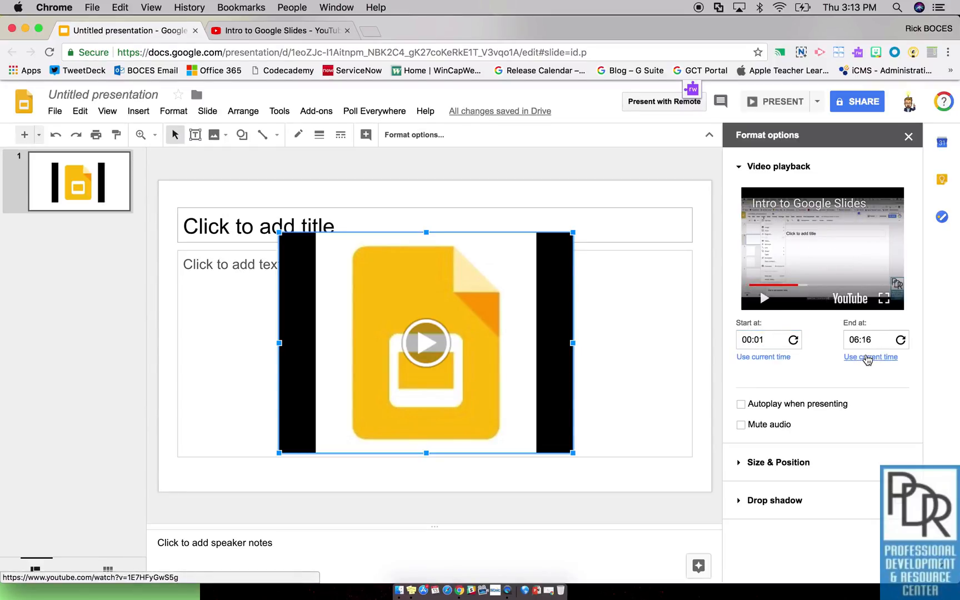
pyautogui.click(869, 357)
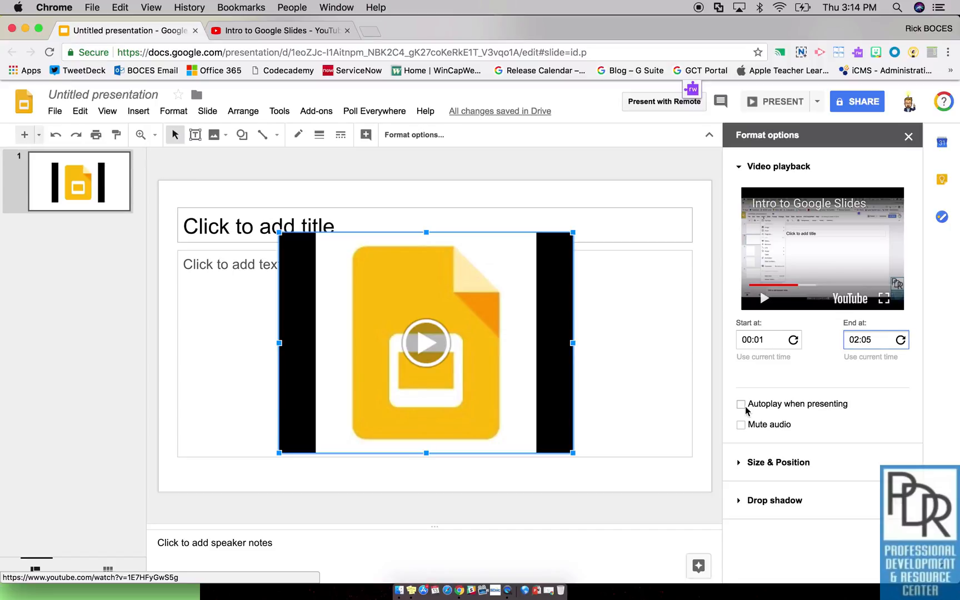
pyautogui.moveTo(742, 426)
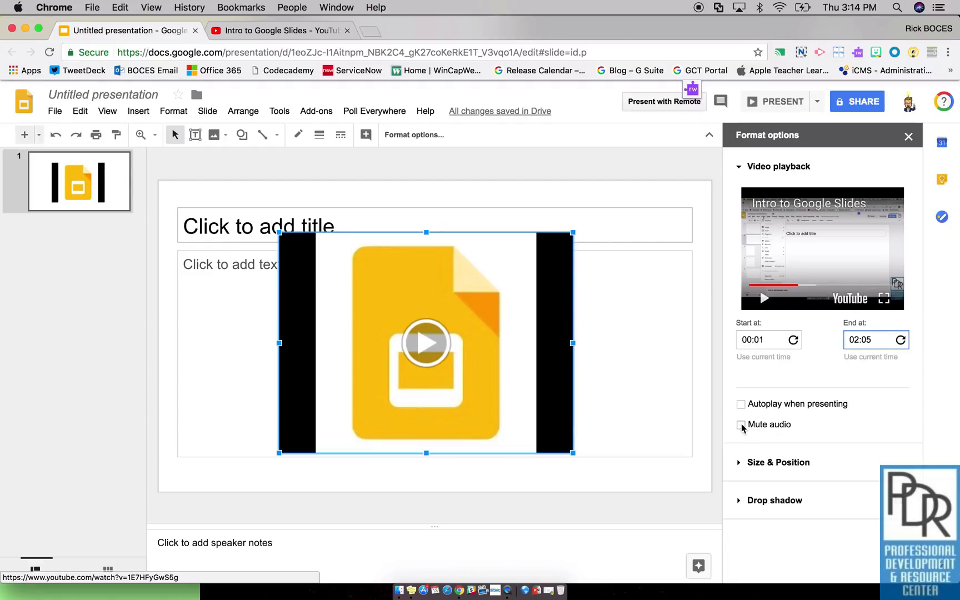
pyautogui.click(778, 462)
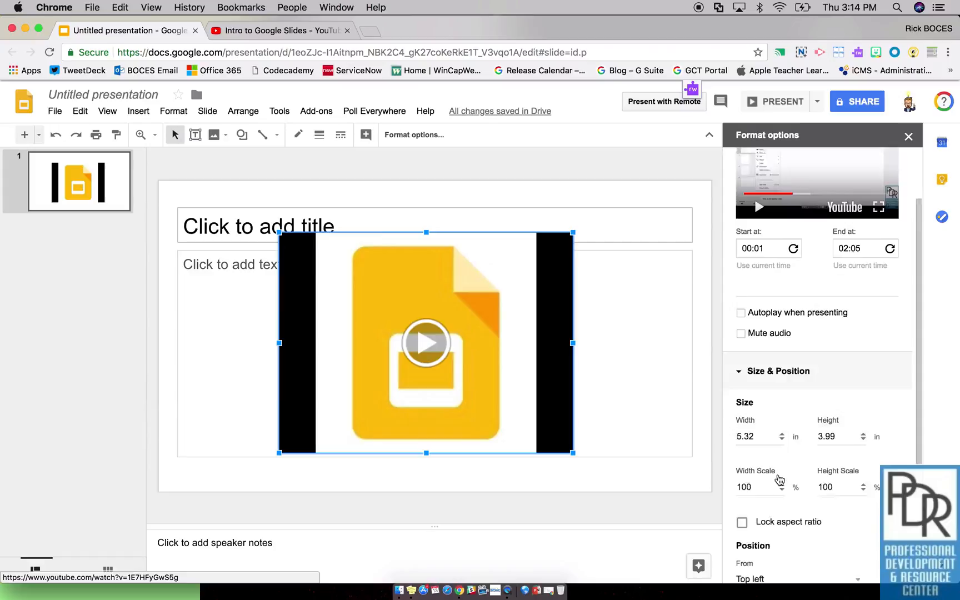
# Scroll the Format options panel down to the Drop shadow setting
pyautogui.scroll(-3)
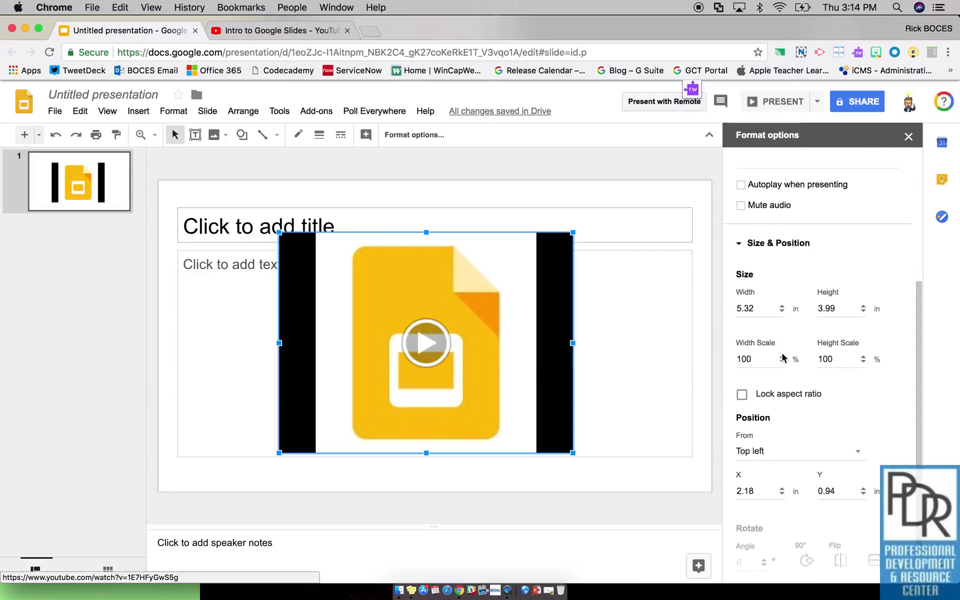
pyautogui.moveTo(605, 293)
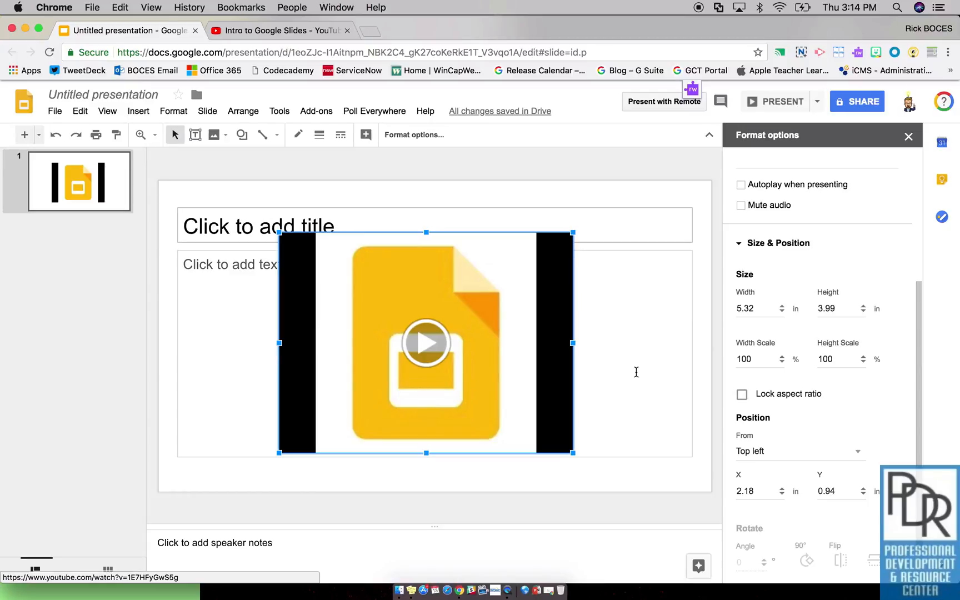
pyautogui.scroll(-3)
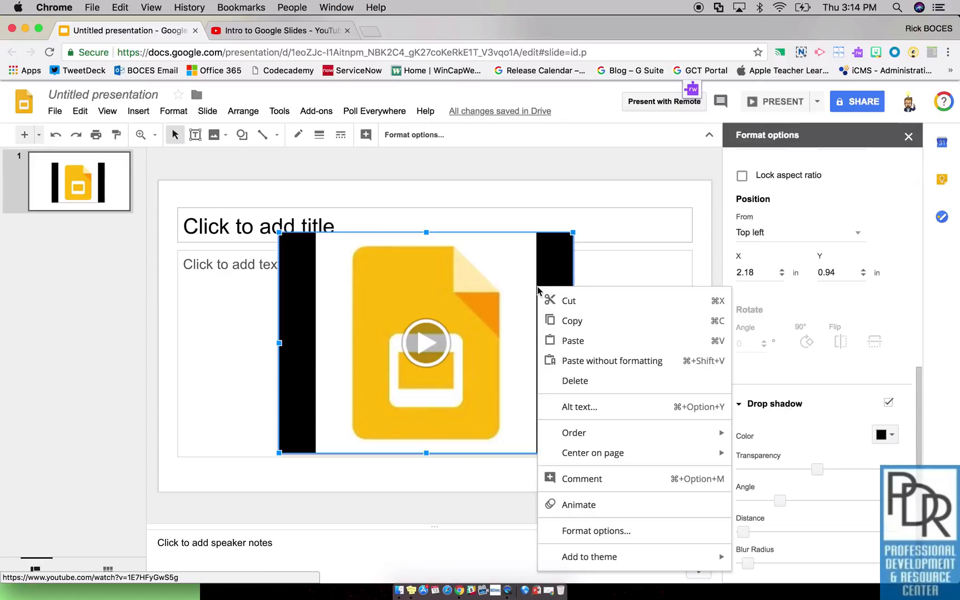
pyautogui.moveTo(595, 530)
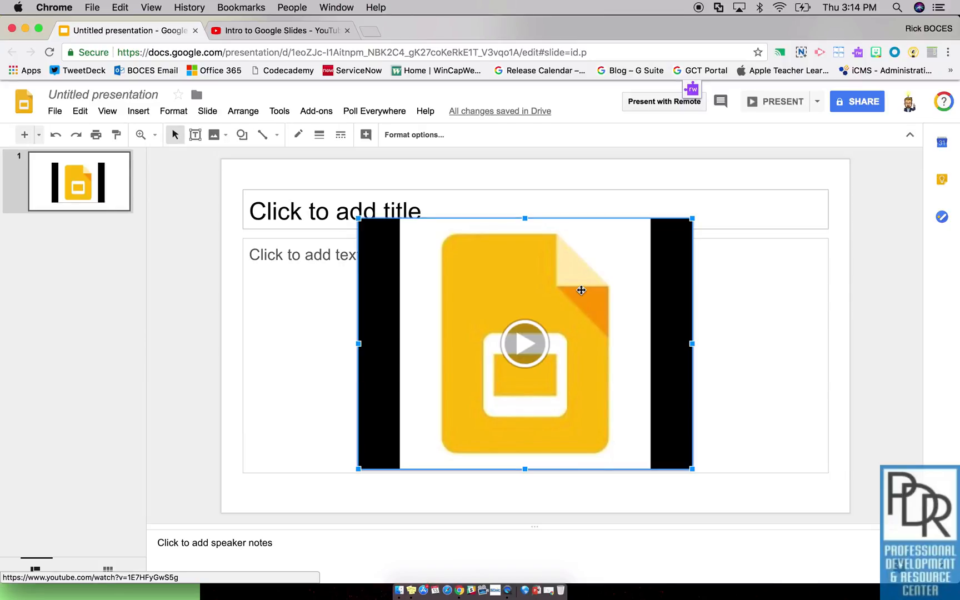
# Draw a grey rectangle over the video and present the slide full screen
pyautogui.click(241, 134)
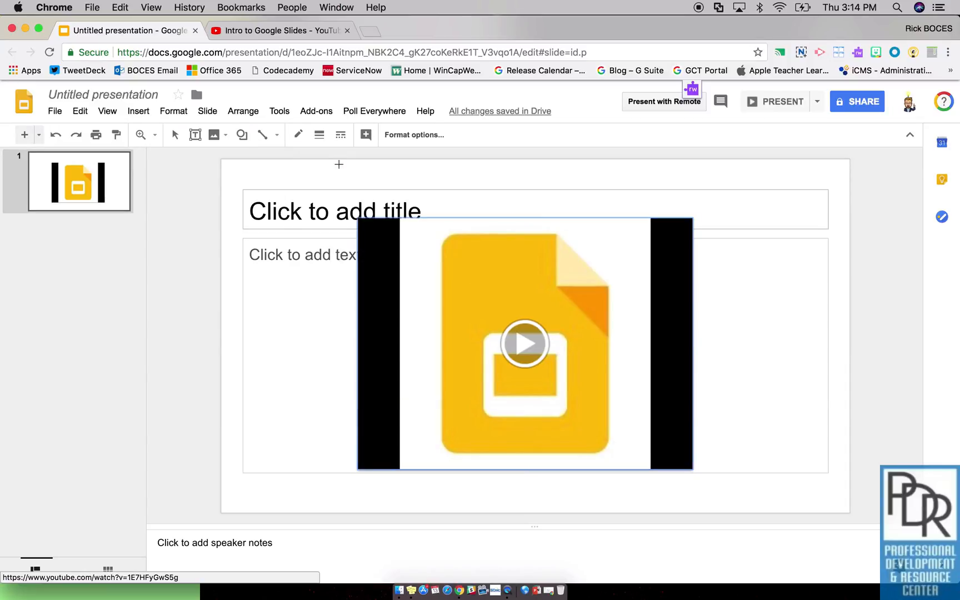
pyautogui.moveTo(338, 164); pyautogui.dragTo(759, 521)
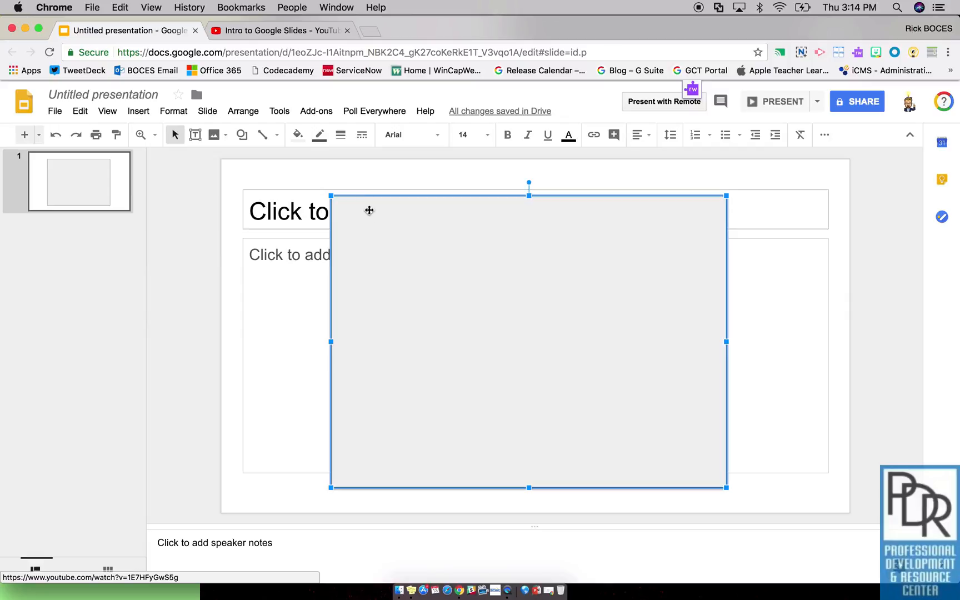
pyautogui.moveTo(374, 220)
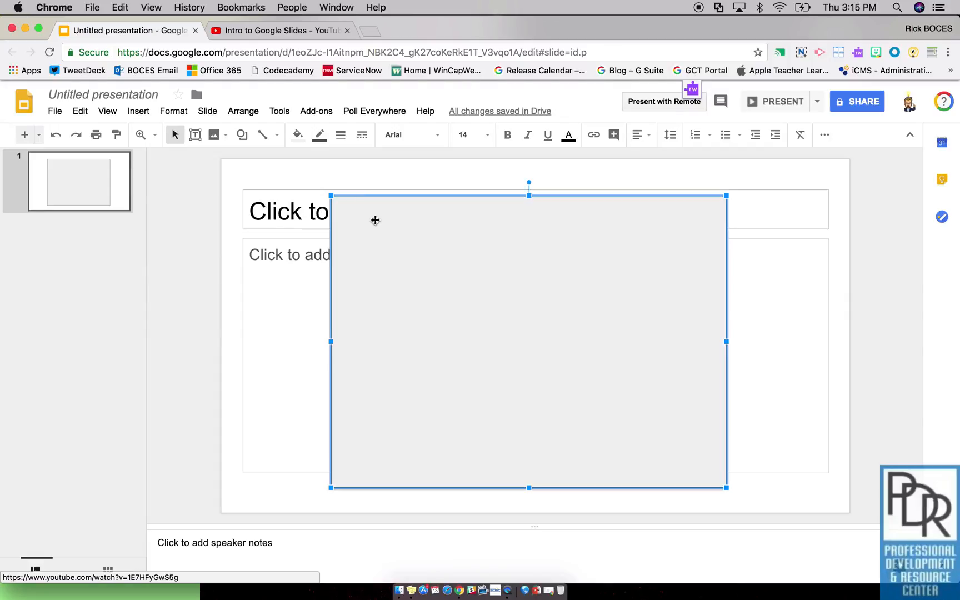
pyautogui.moveTo(386, 270)
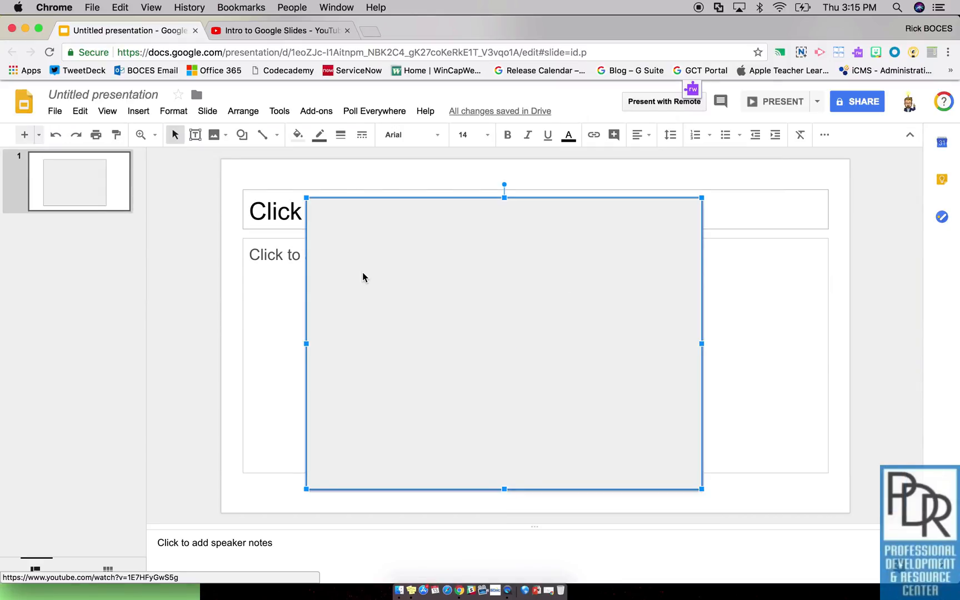
pyautogui.moveTo(601, 208)
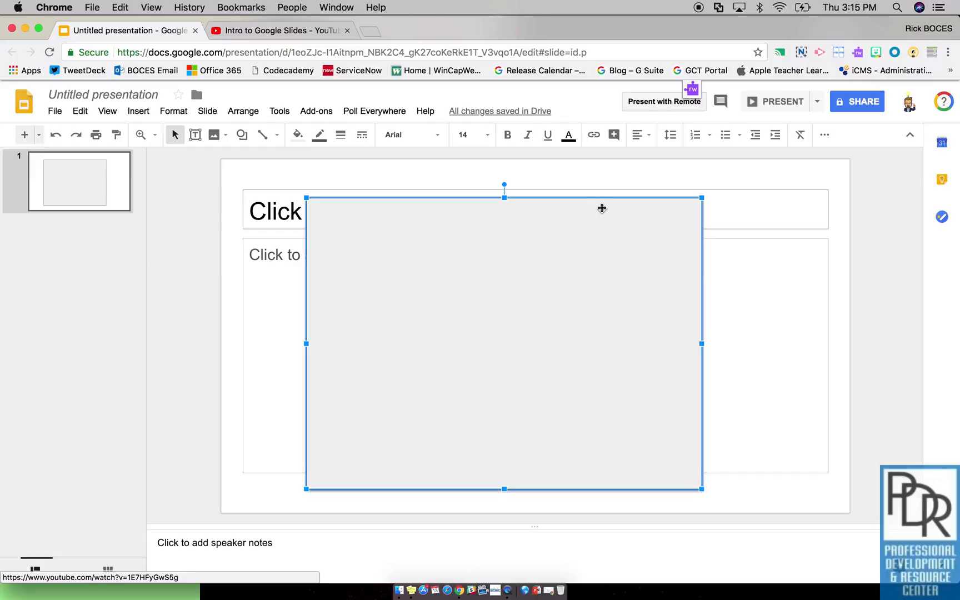
pyautogui.click(780, 101)
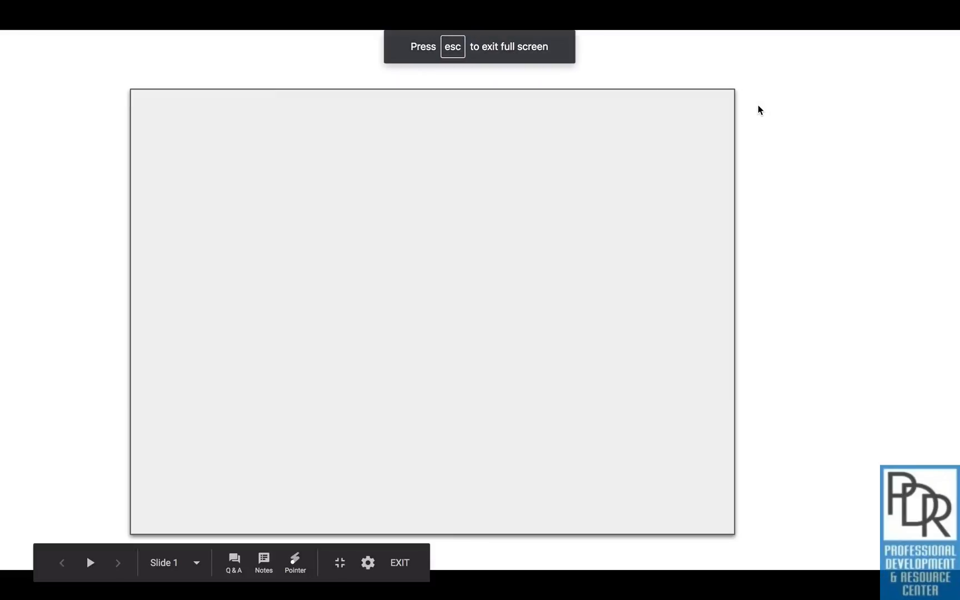